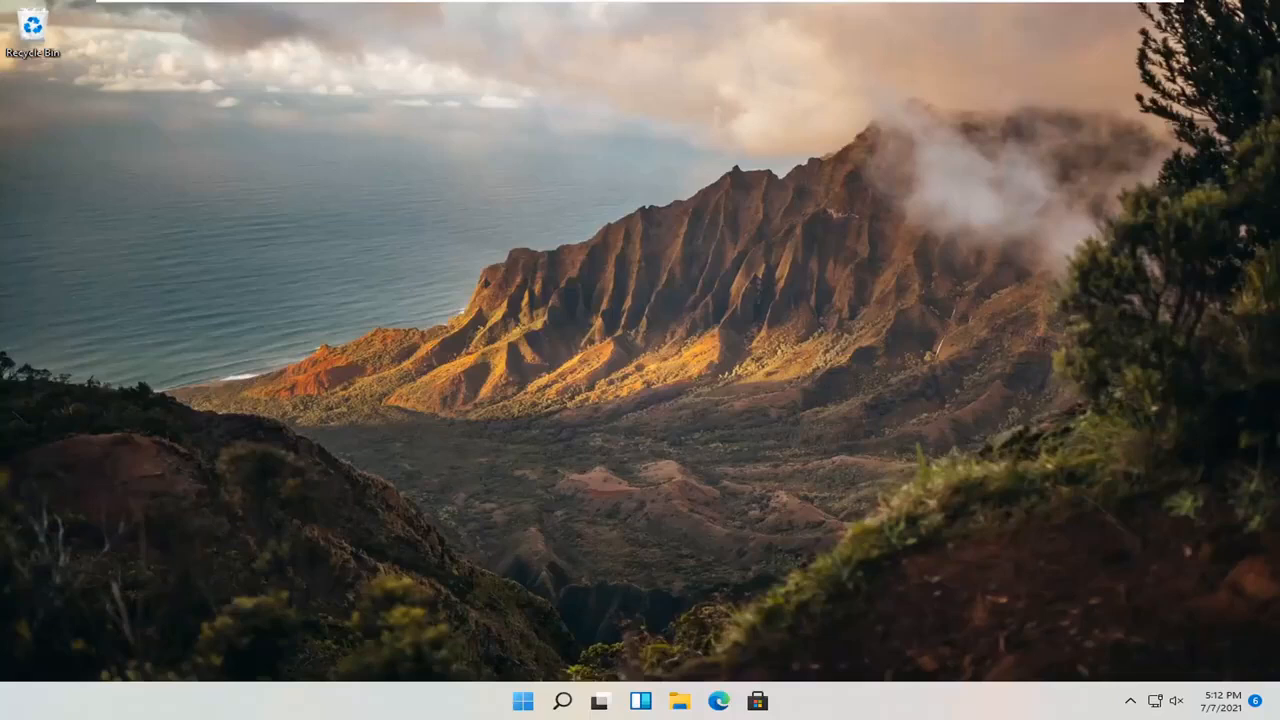
mouse_move(835, 506)
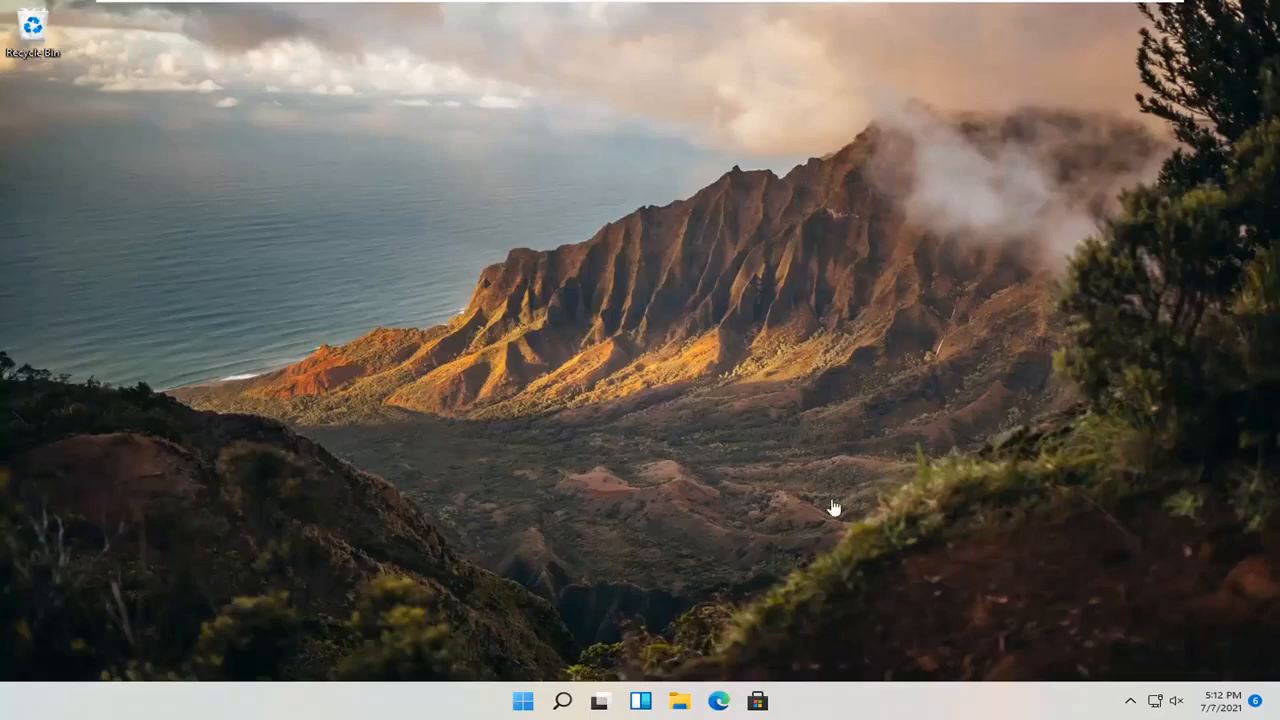
mouse_move(530, 631)
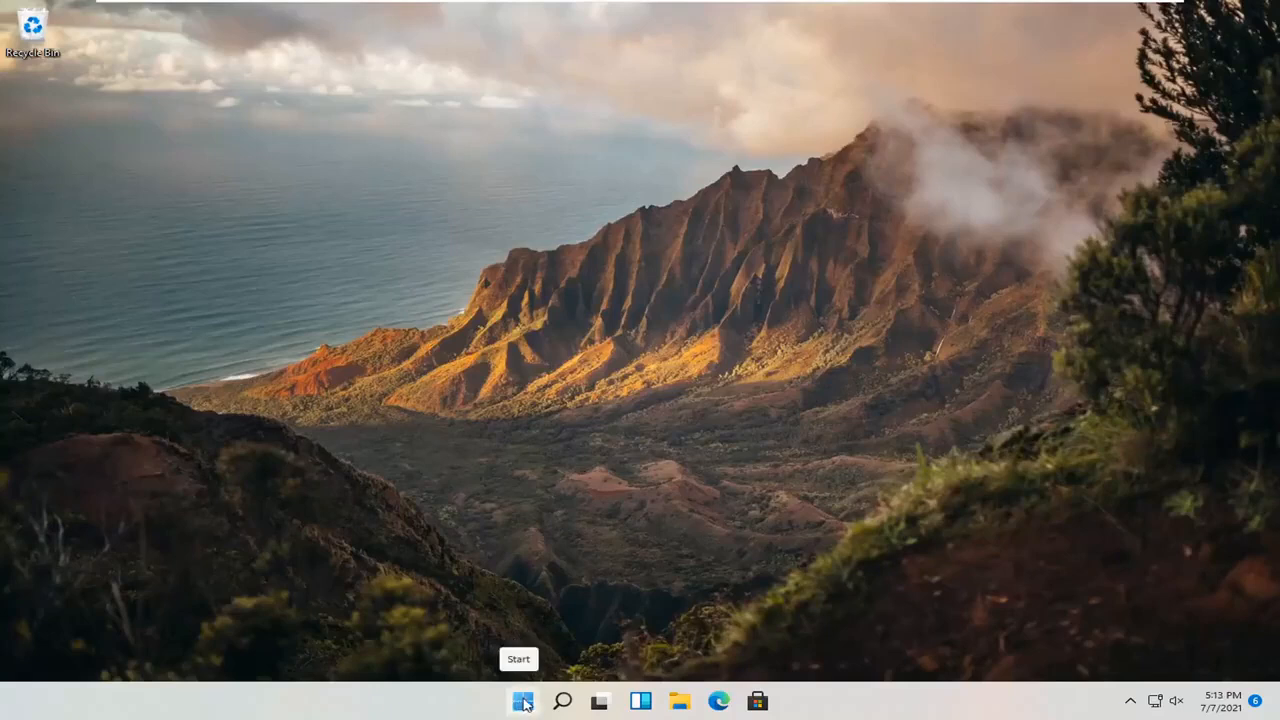
- Bring up the Start button's quick-link menu of system tools
right_click(523, 700)
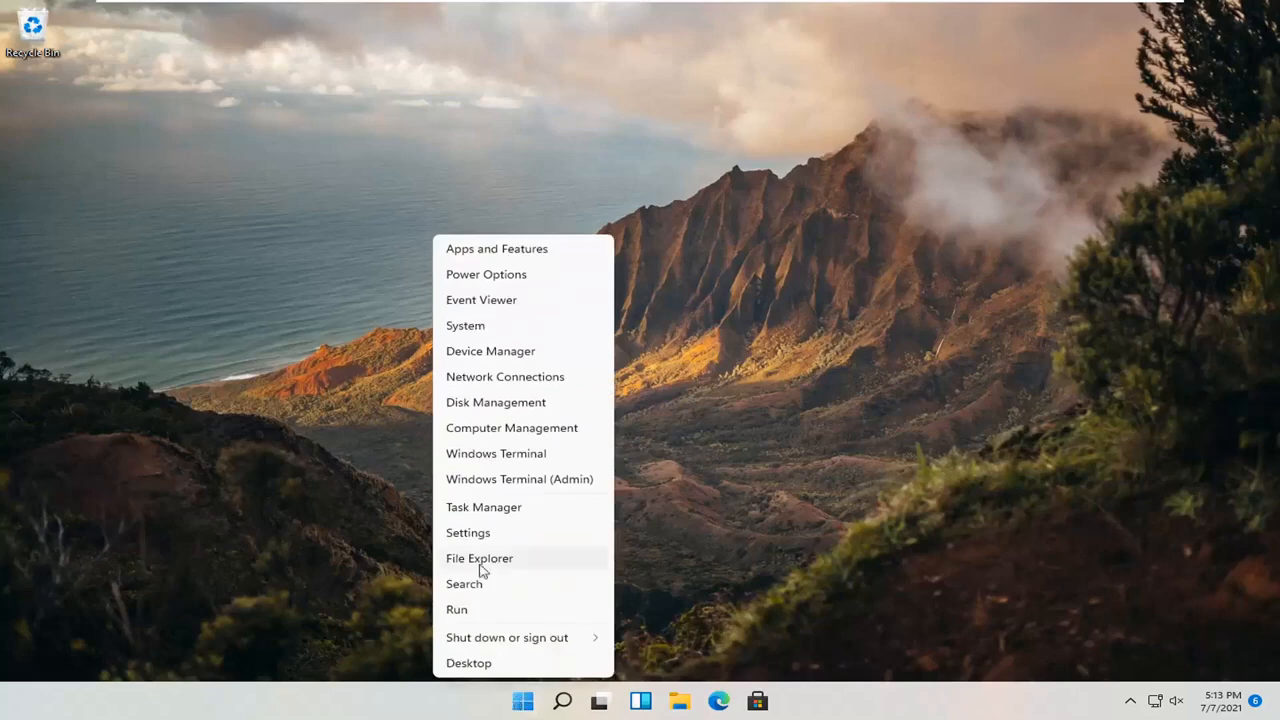
- Reach Language & region settings and expand the display language list showing only English (United States)
left_click(467, 532)
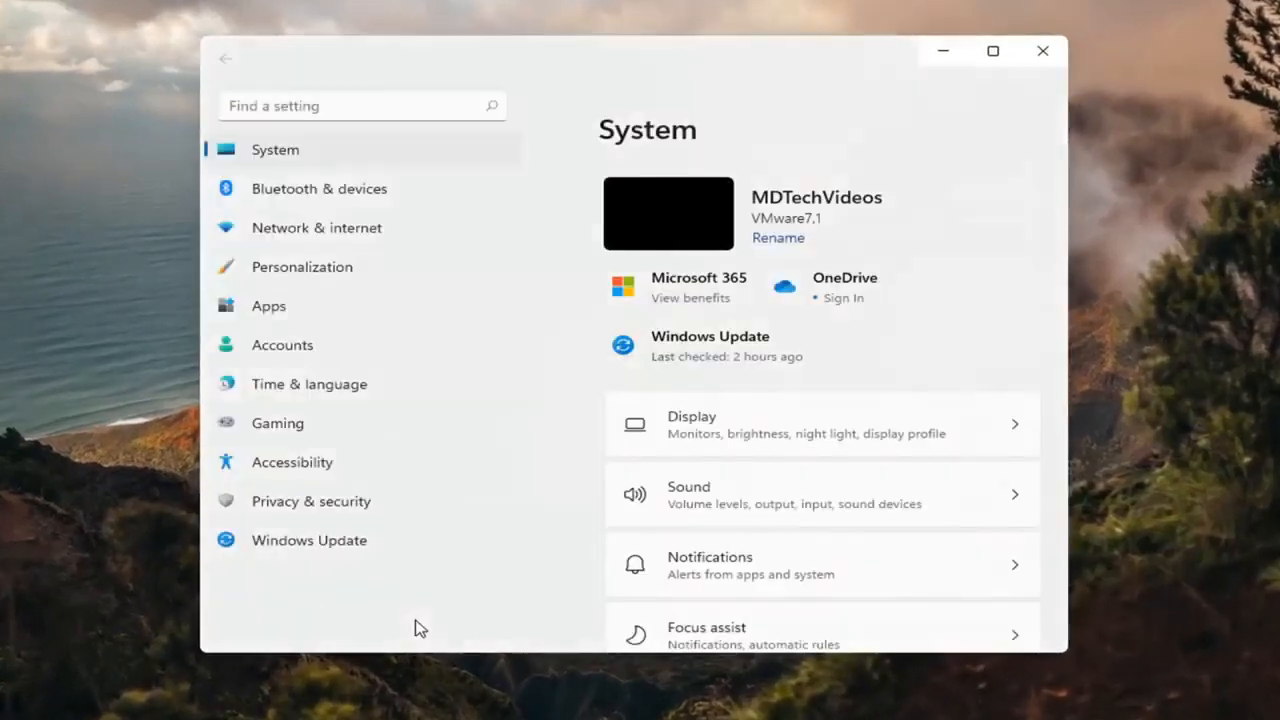
left_click(309, 384)
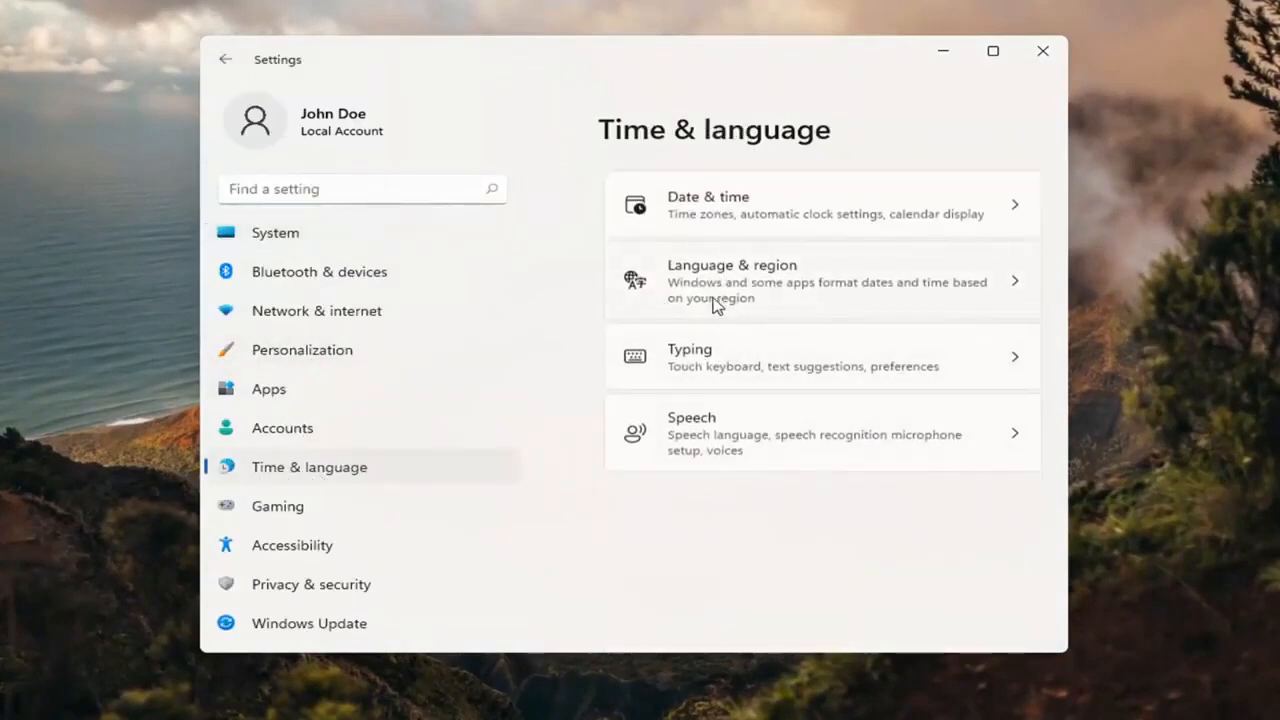
mouse_move(823, 290)
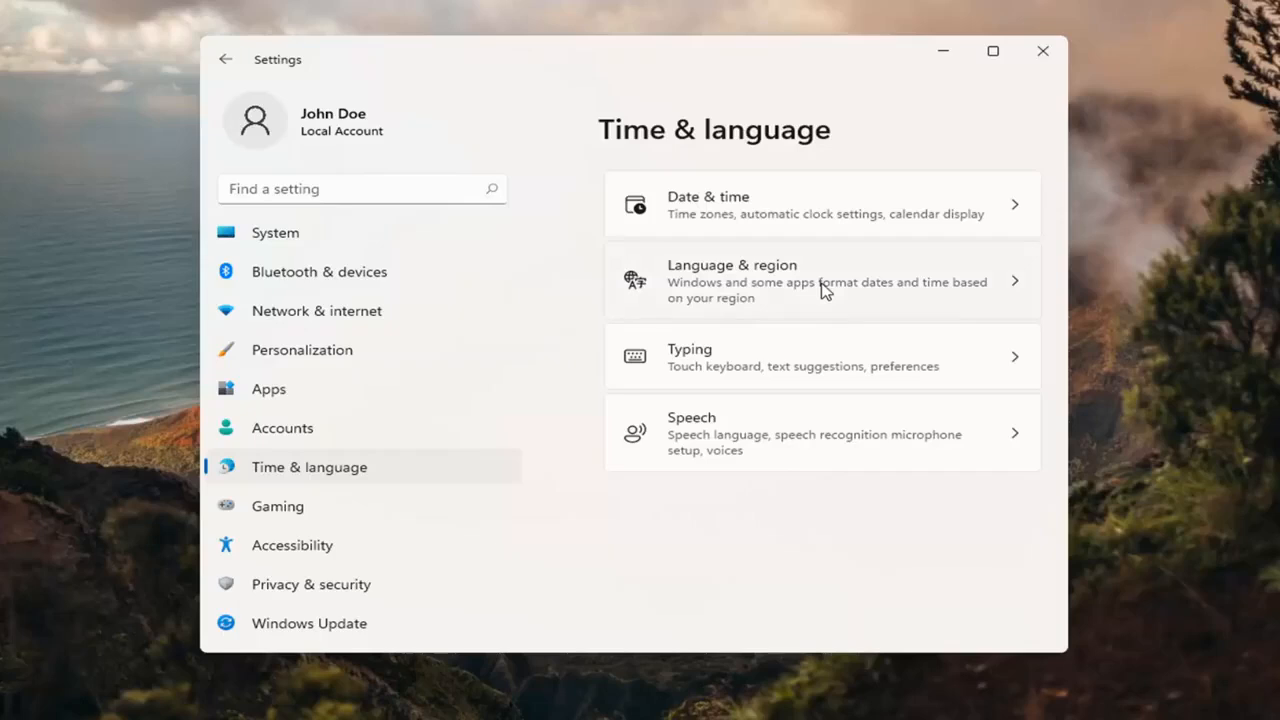
left_click(820, 280)
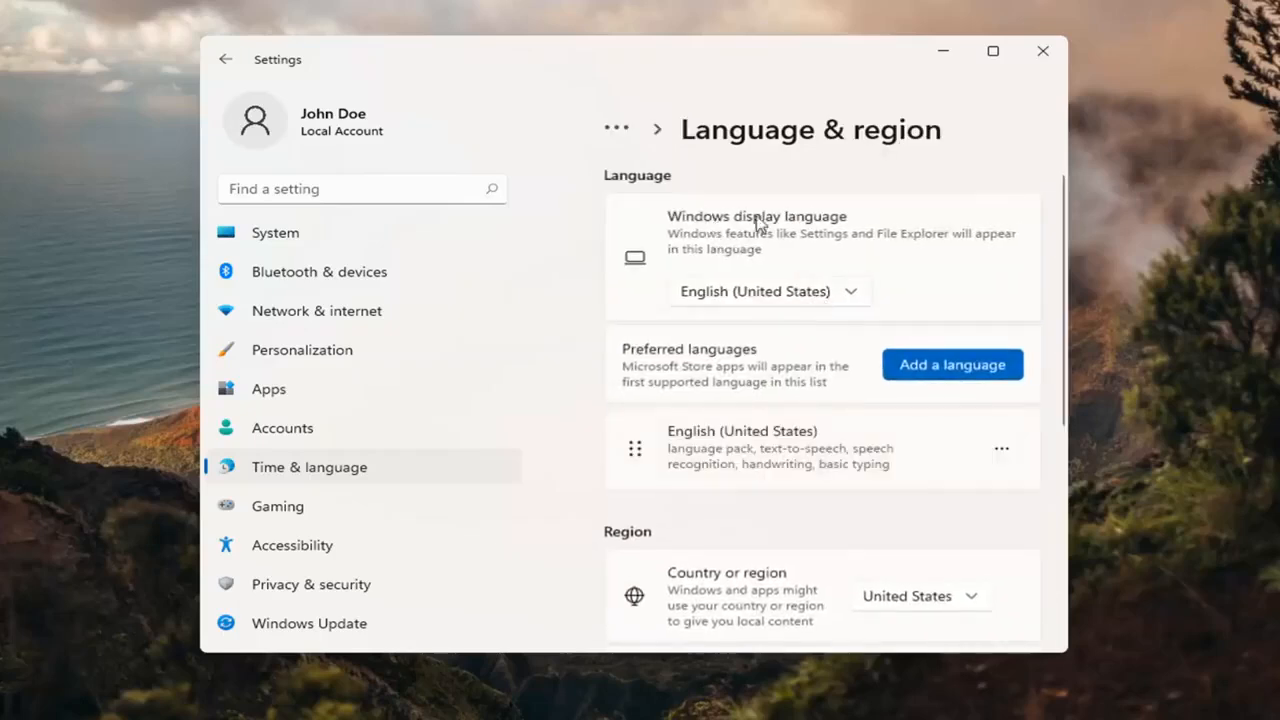
mouse_move(843, 308)
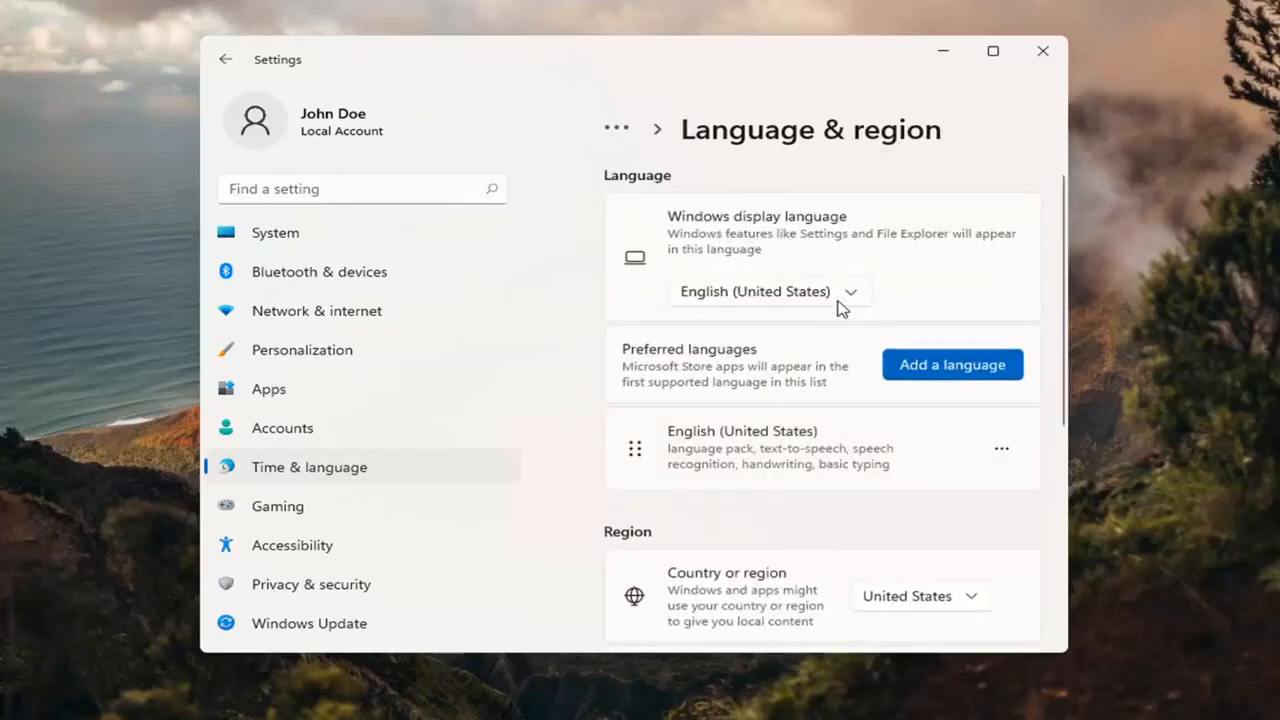
left_click(765, 291)
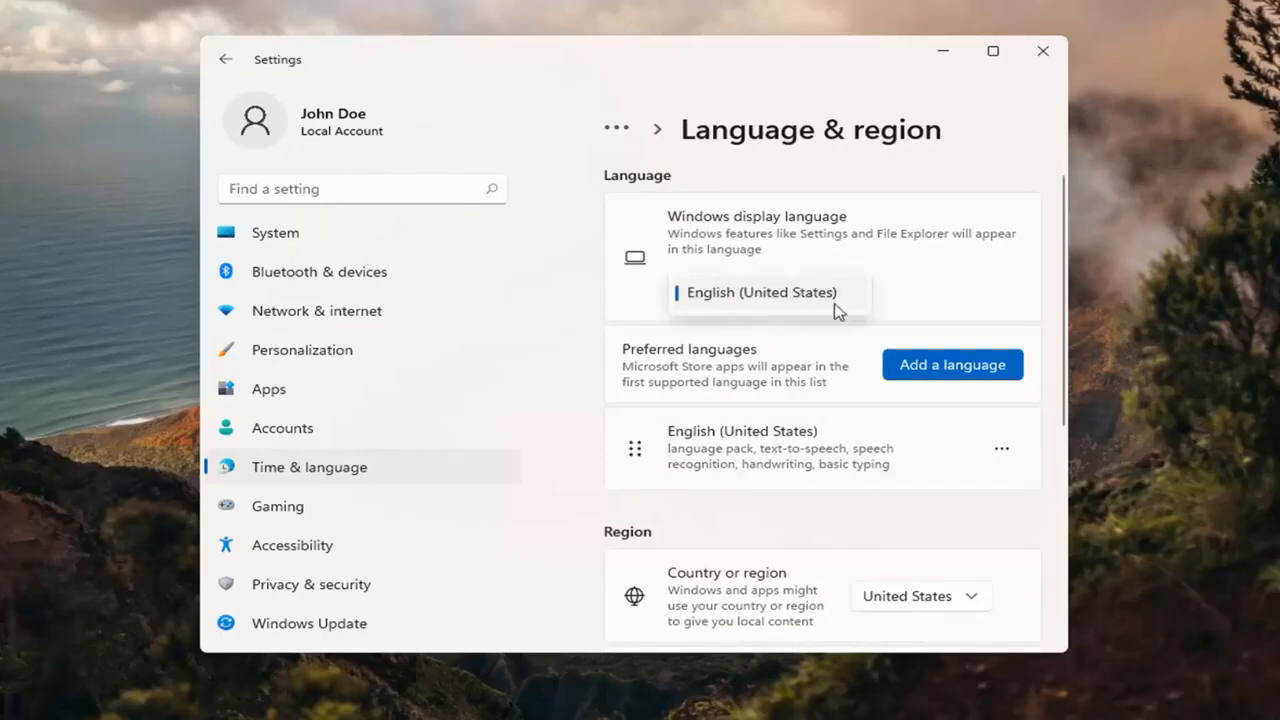
mouse_move(803, 332)
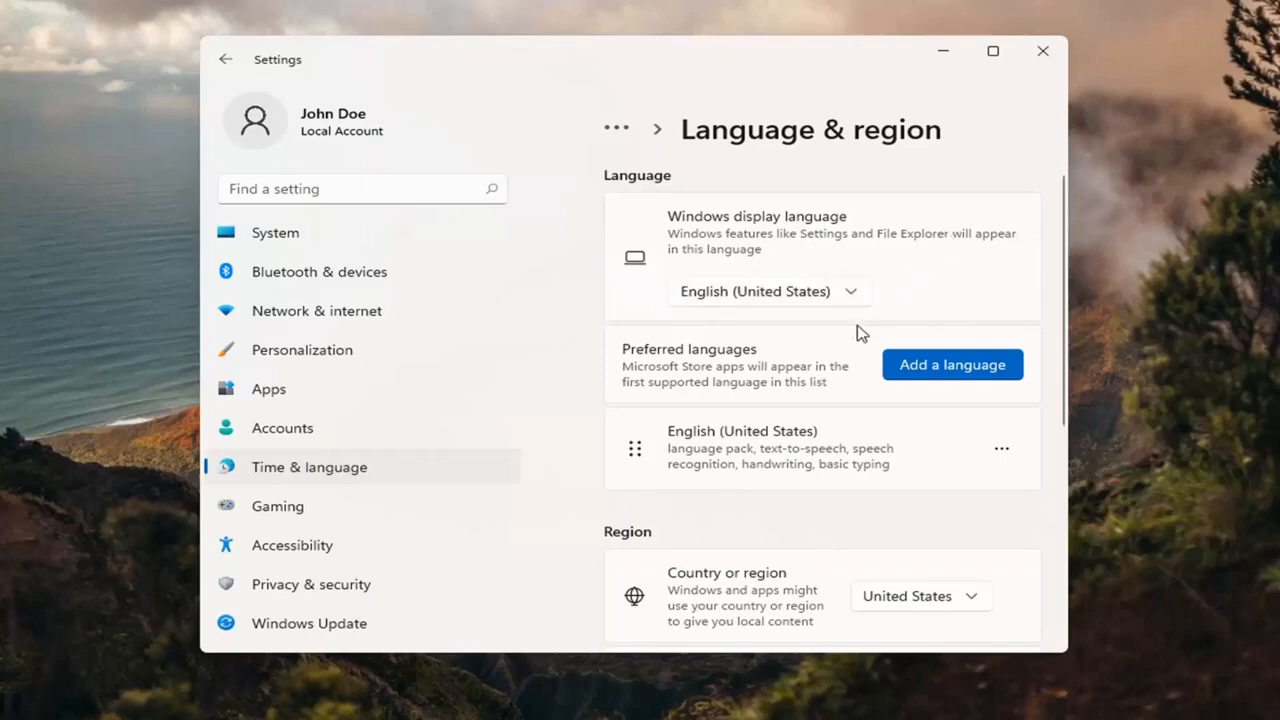
mouse_move(572, 324)
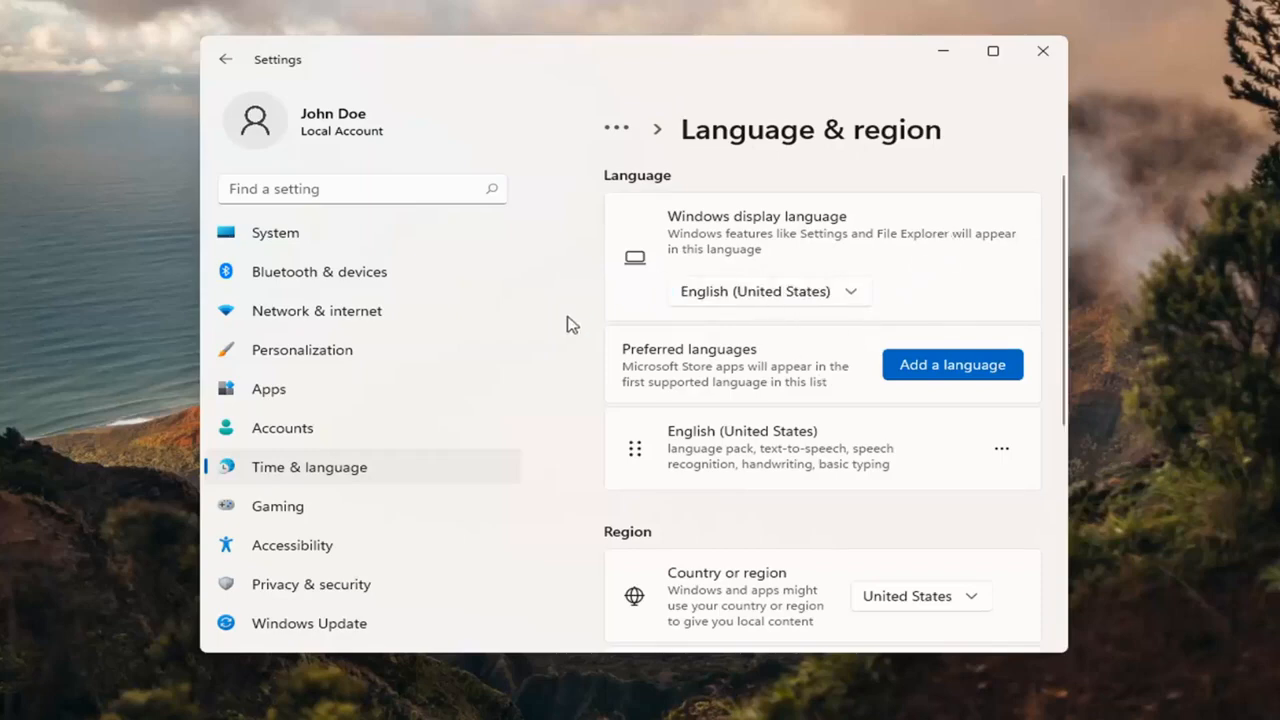
- Add a language and search 'aust' to list English (Australia)
left_click(952, 364)
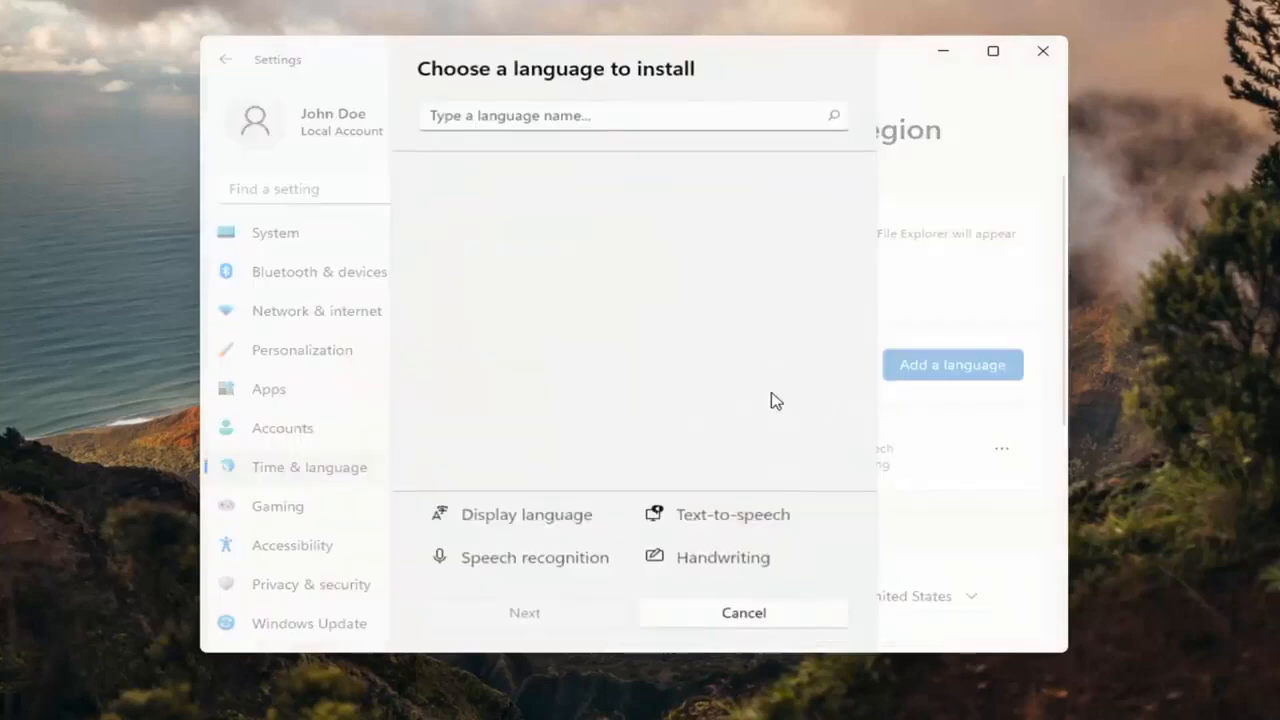
type("aus")
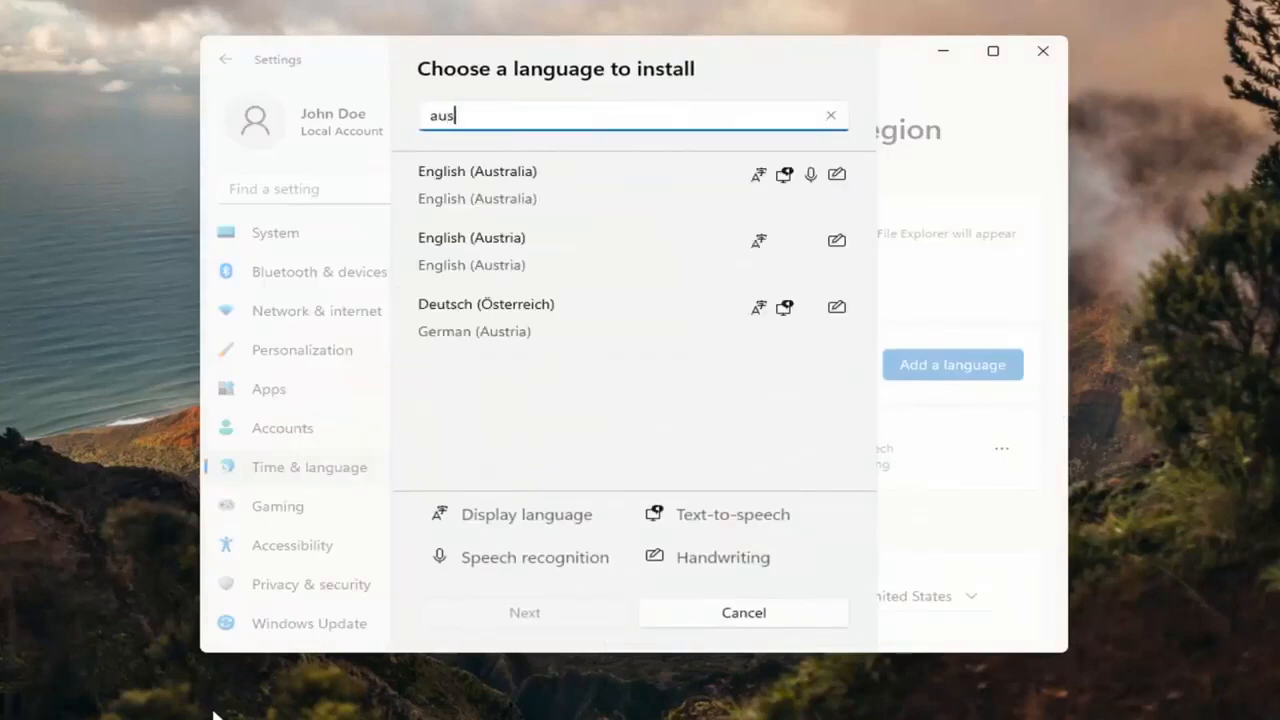
type("t")
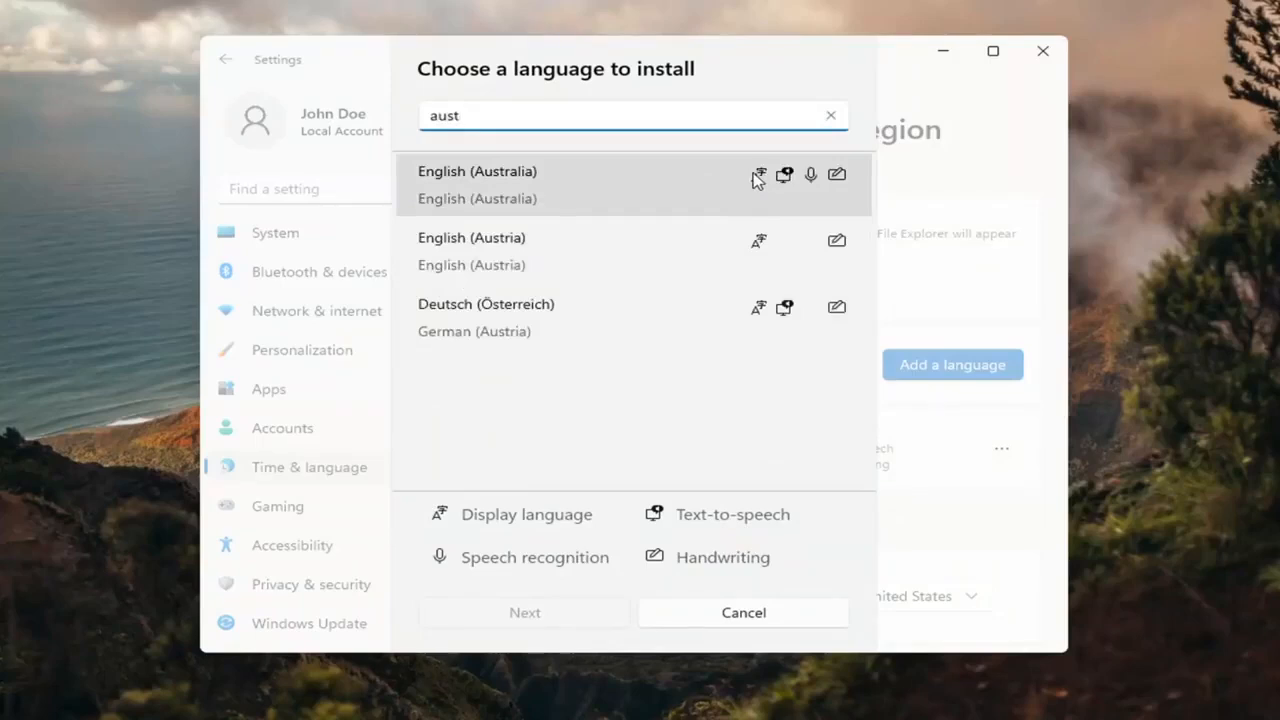
mouse_move(758, 181)
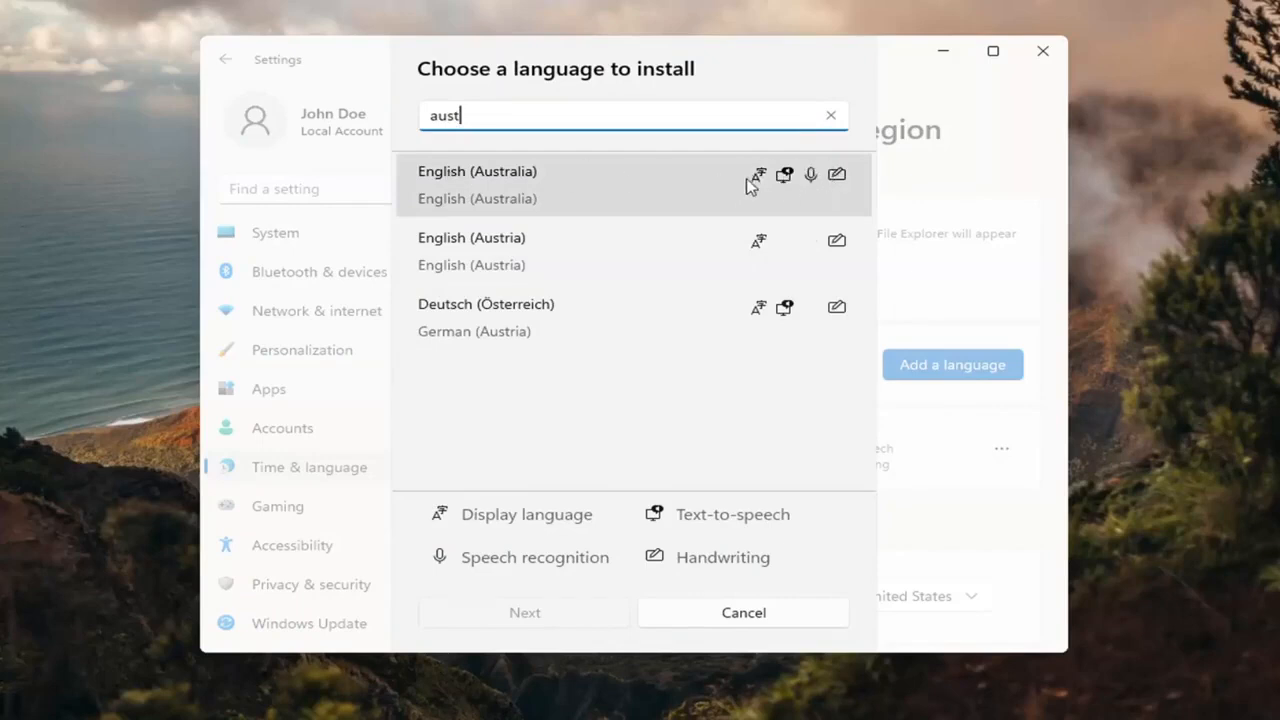
mouse_move(685, 497)
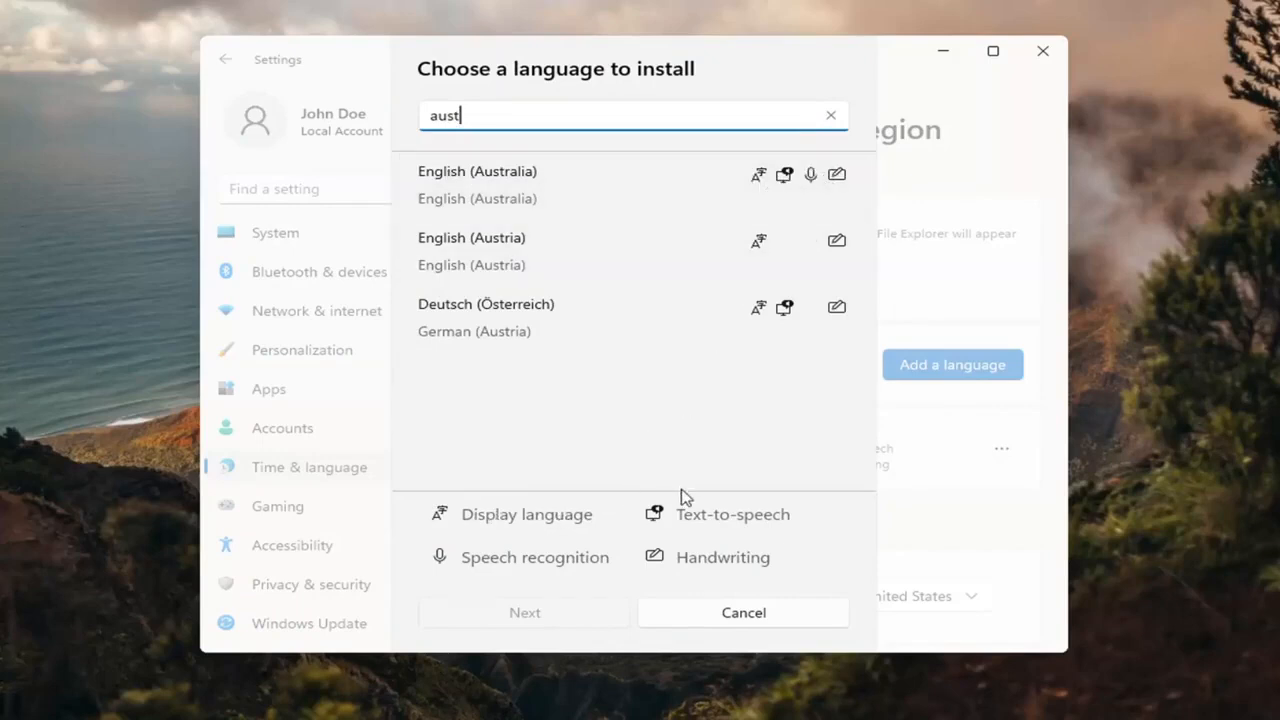
mouse_move(695, 570)
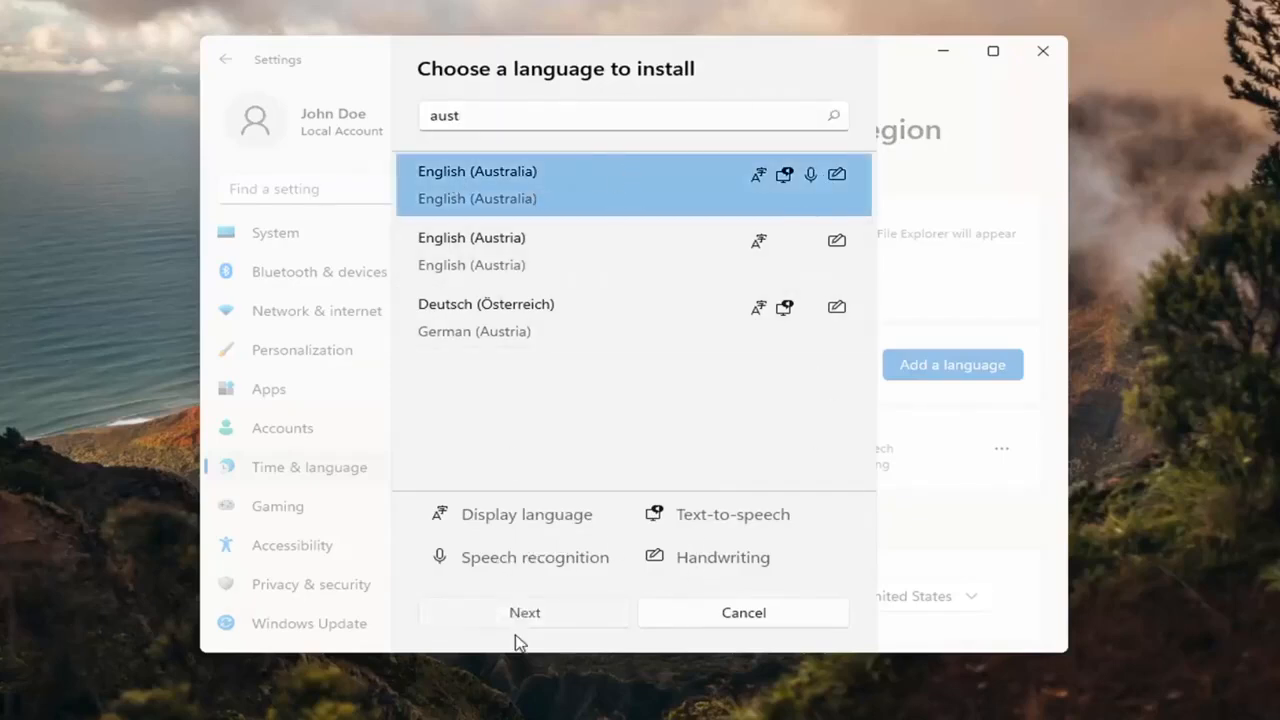
- Proceed with English (Australia) and tick 'Set as my Windows display language' alongside all features
left_click(524, 612)
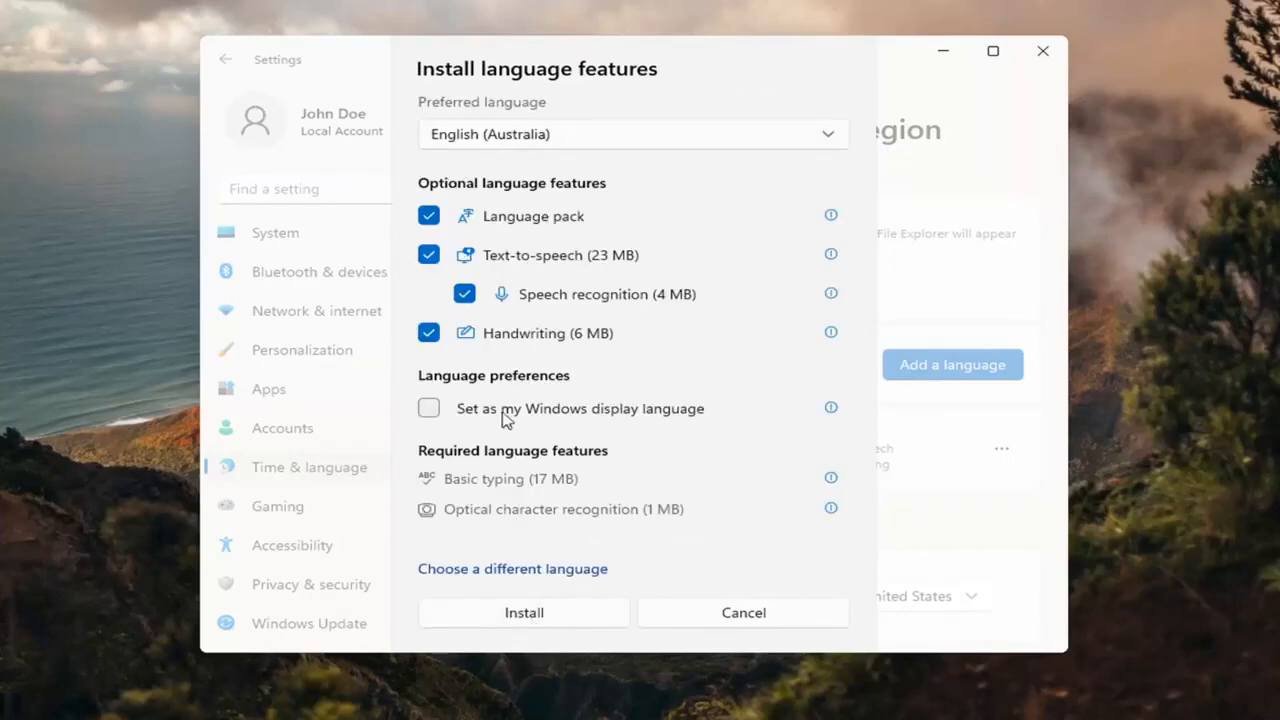
mouse_move(460, 426)
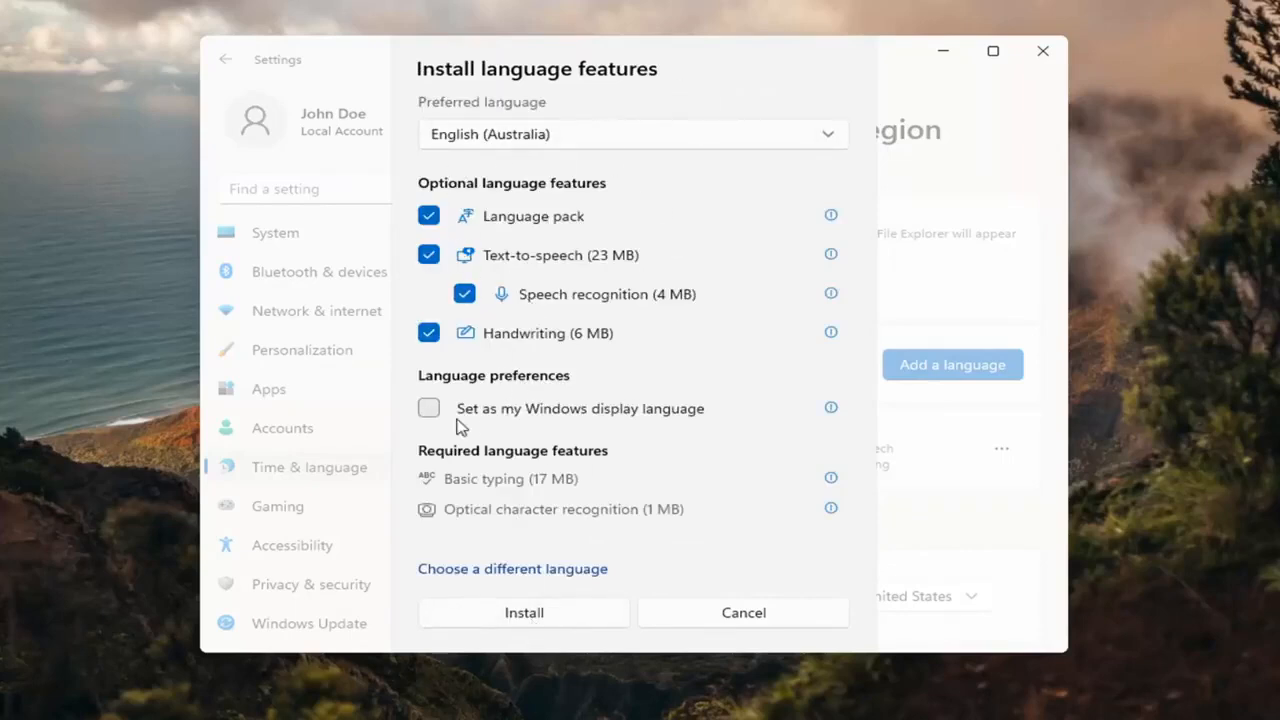
left_click(428, 408)
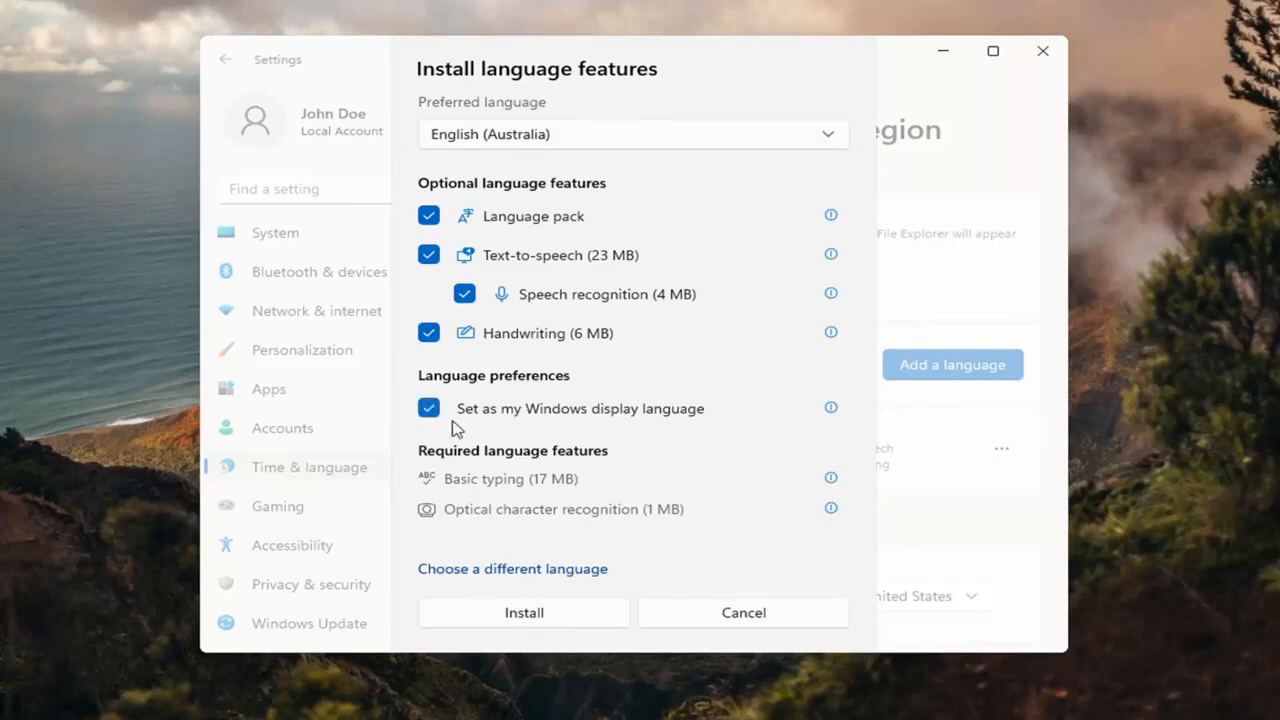
left_click(428, 408)
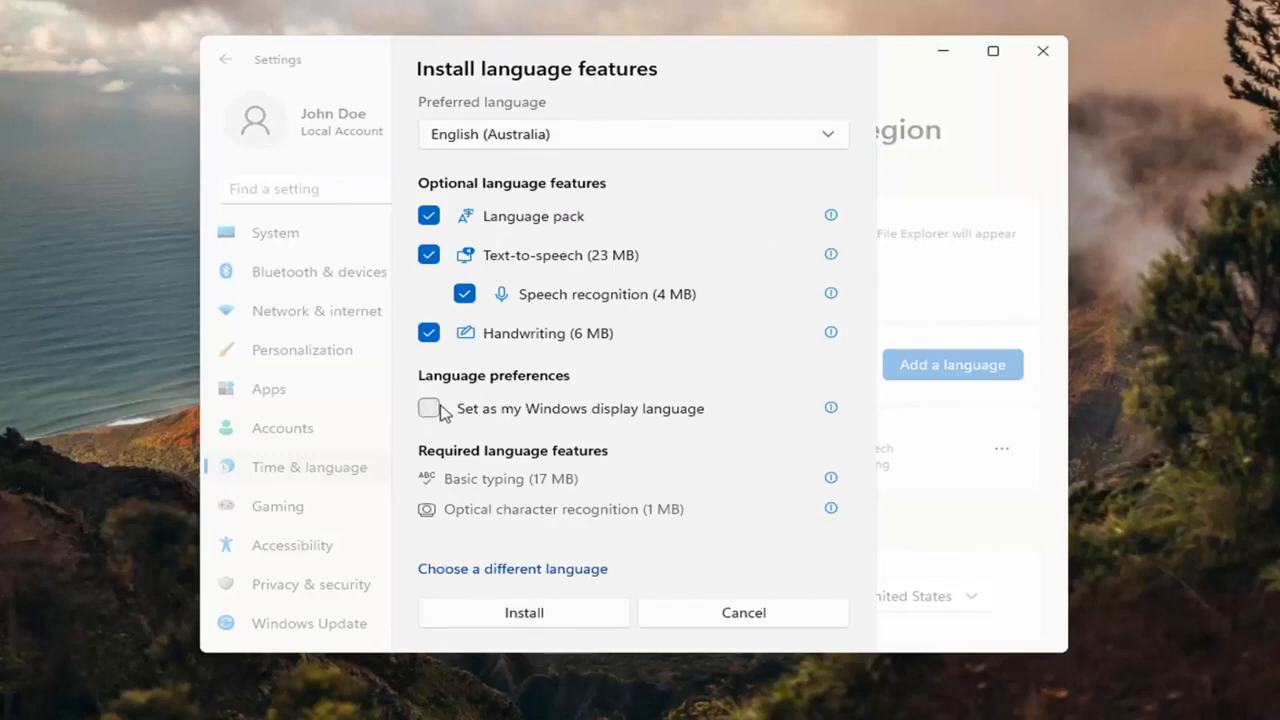
left_click(429, 408)
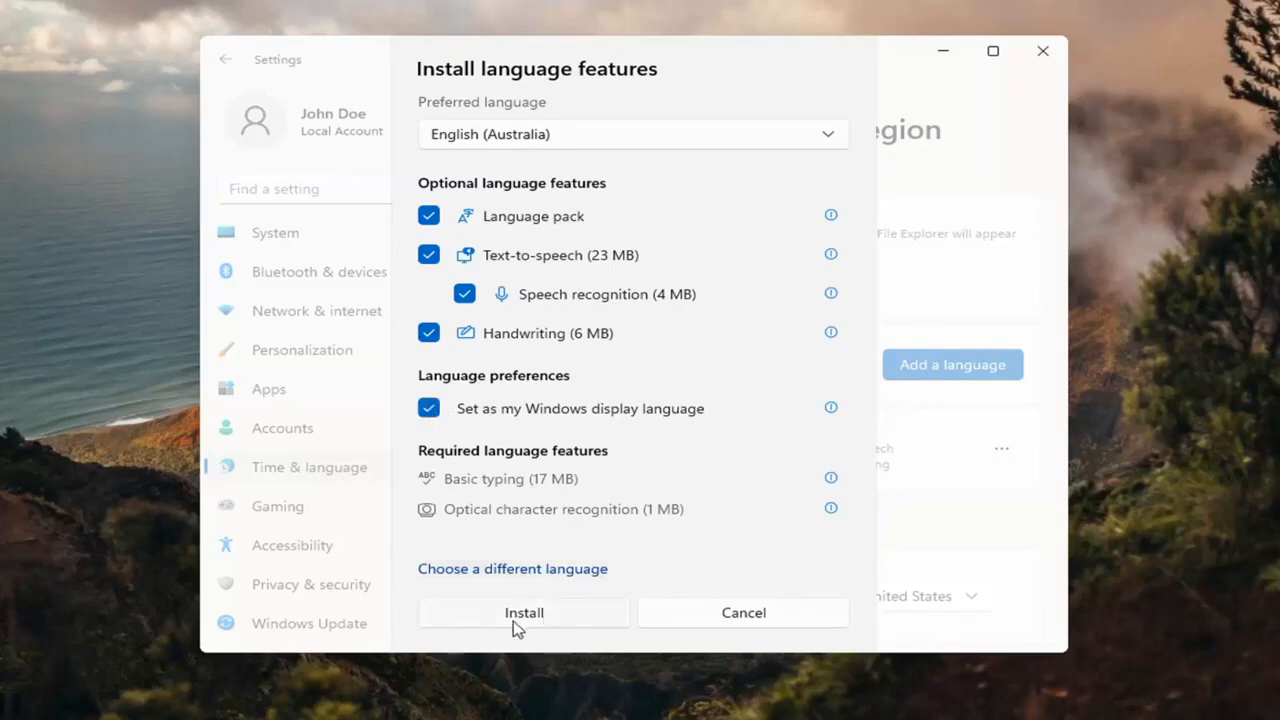
- Install the English (Australia) language pack and wait for it to finish
left_click(523, 612)
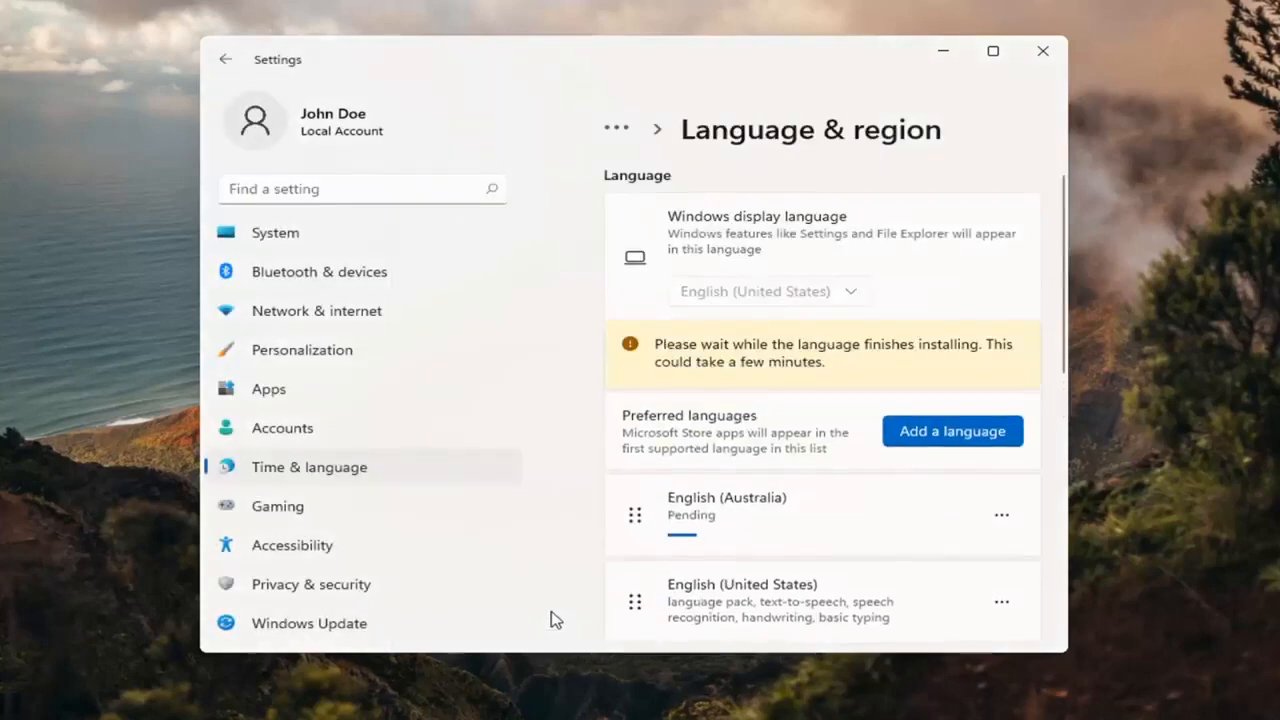
mouse_move(690, 610)
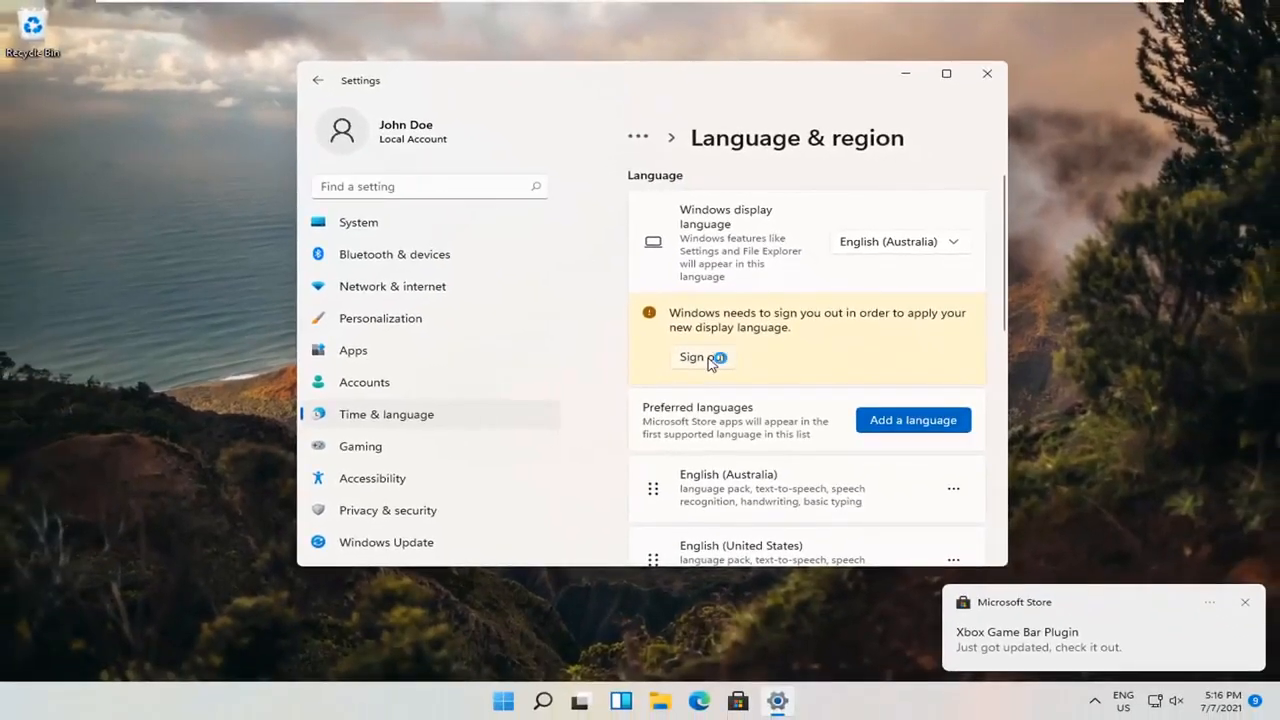
- Sign out to apply English (Australia), then submit the password to sign back in
left_click(691, 357)
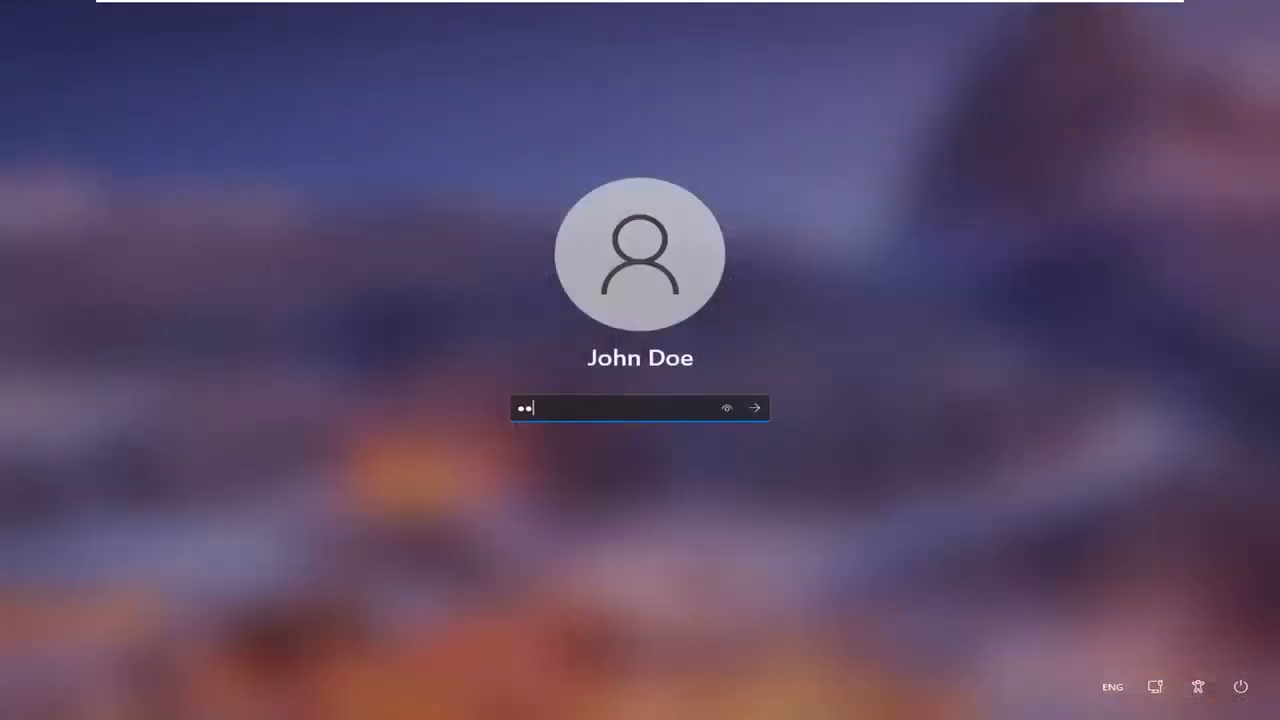
left_click(755, 407)
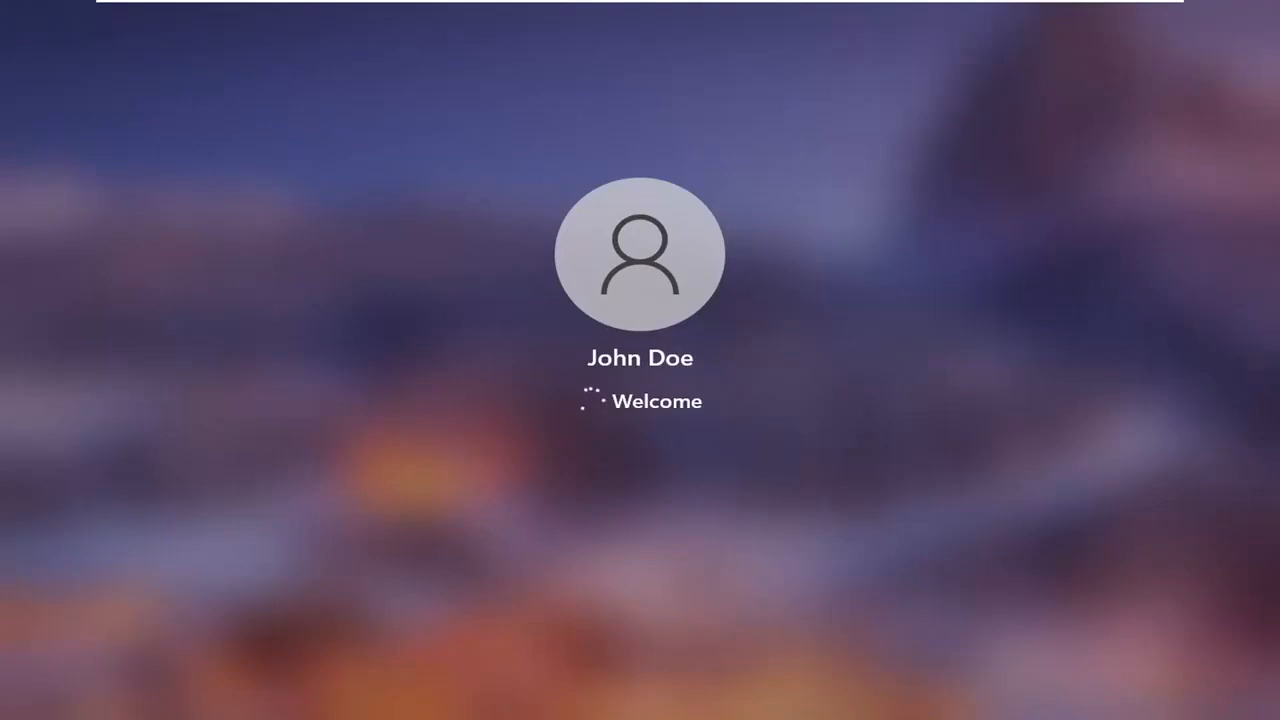